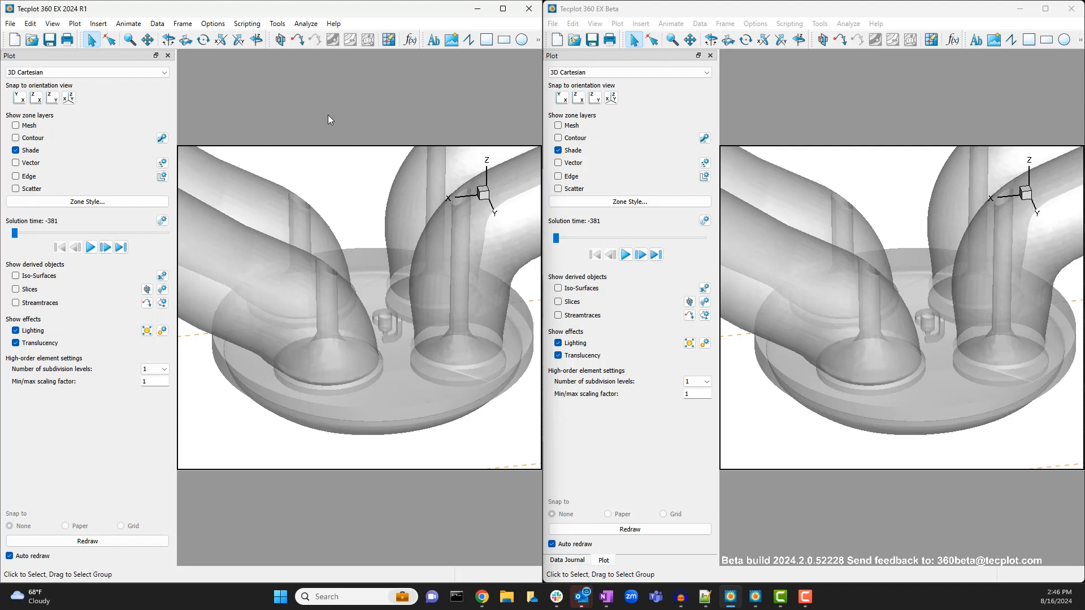
{"action": "mouse_move", "coordinate": [157, 23]}
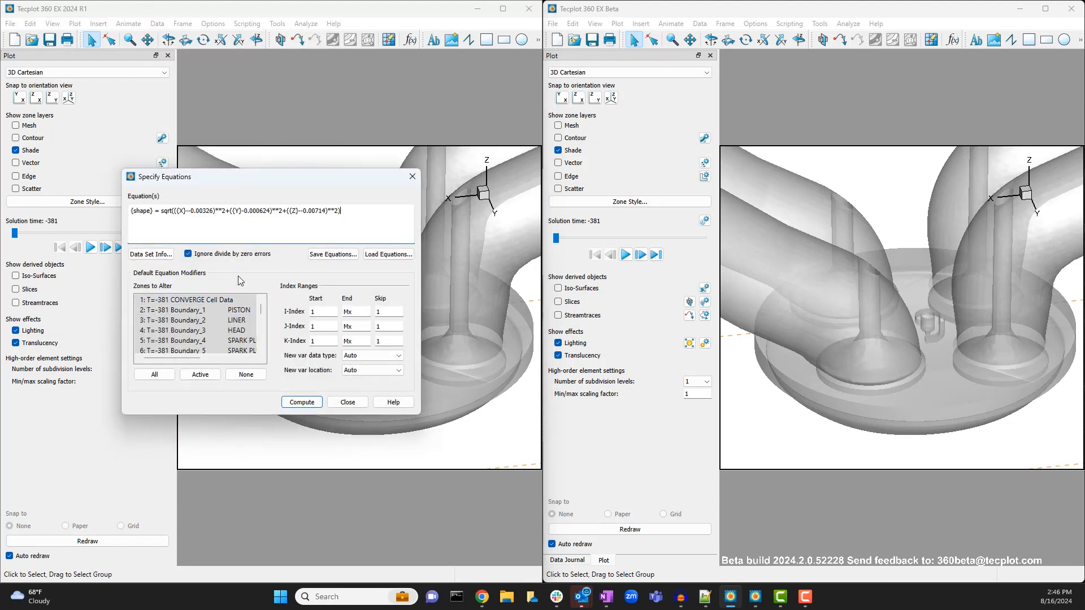
- Apply the shape equation to all zones and compute it in R1, then move to the Beta window
{"action": "scroll", "scroll_direction": "down", "scroll_amount": 3}
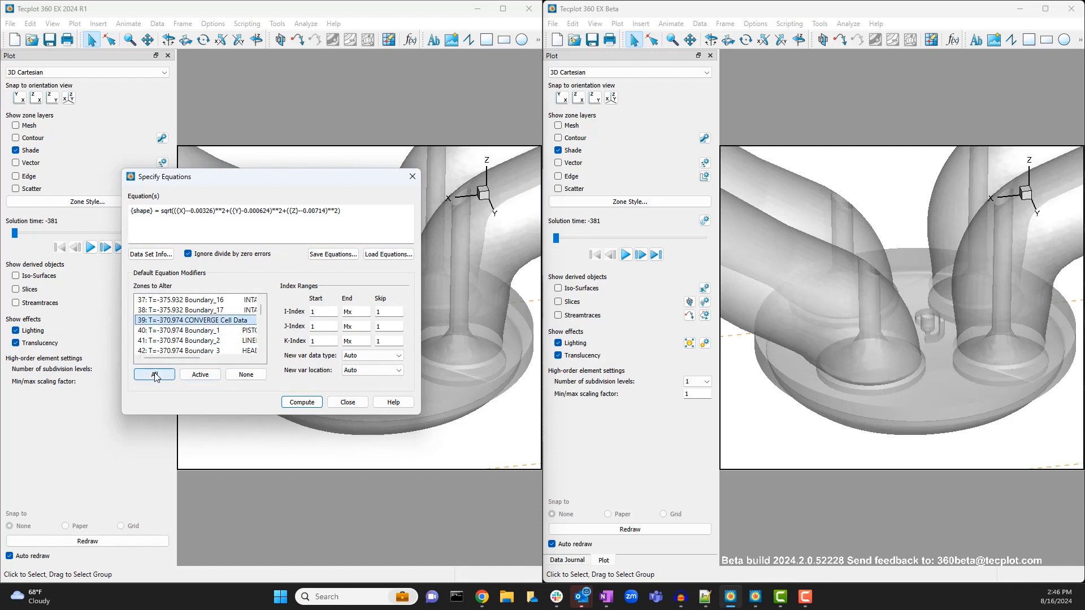
{"action": "left_click", "coordinate": [153, 374]}
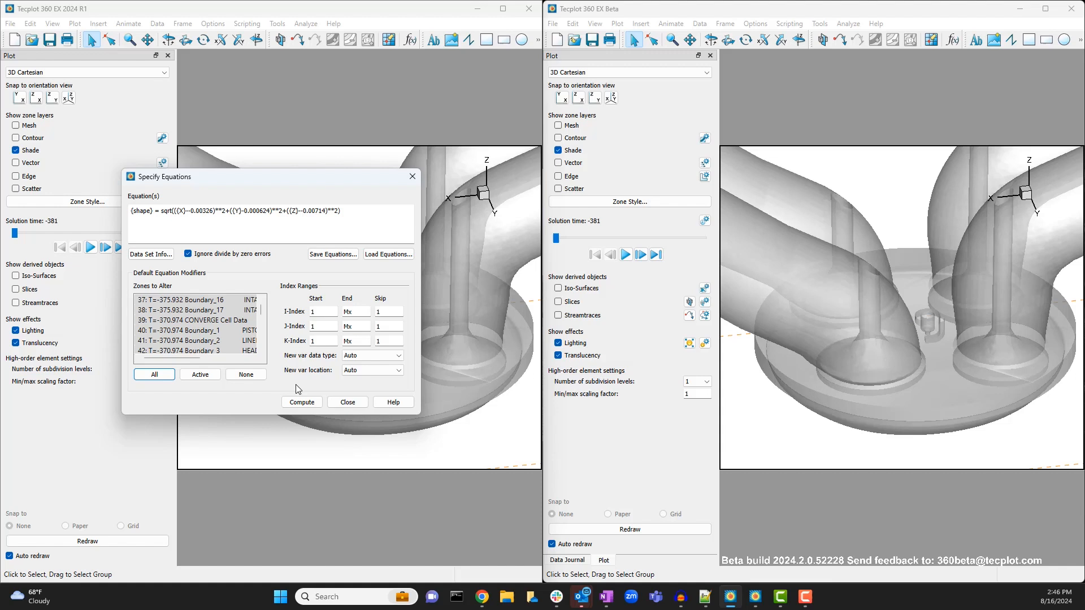
{"action": "left_click", "coordinate": [301, 402]}
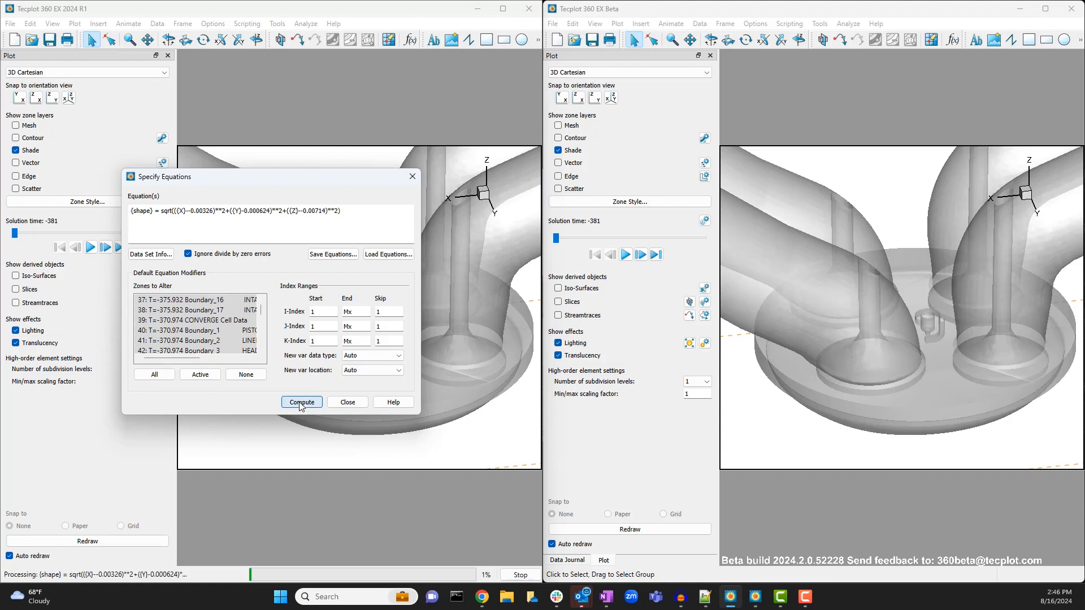
{"action": "left_click", "coordinate": [300, 402]}
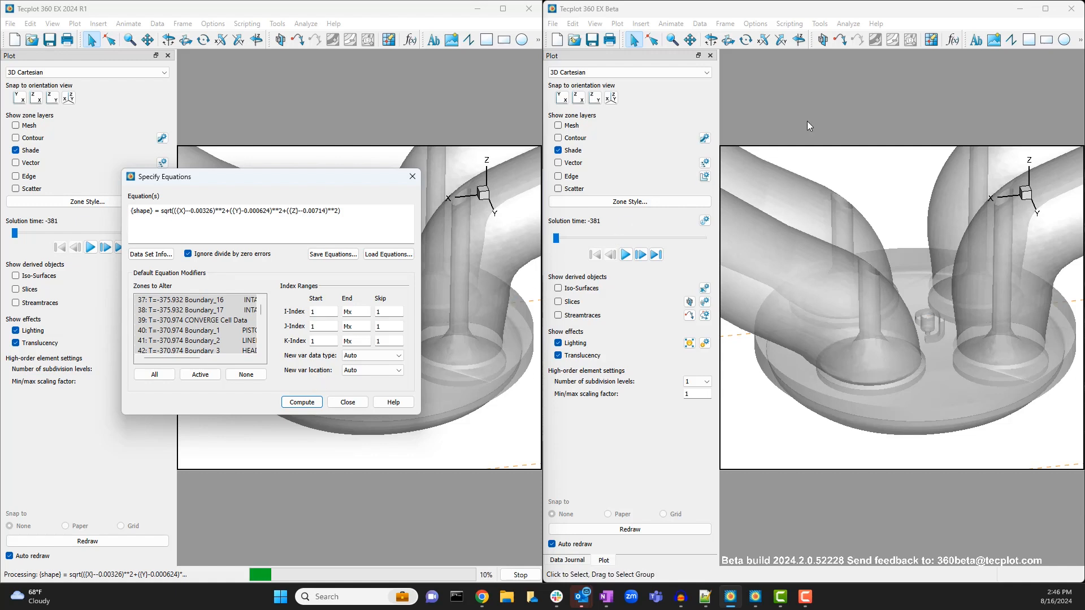
{"action": "left_click", "coordinate": [698, 23]}
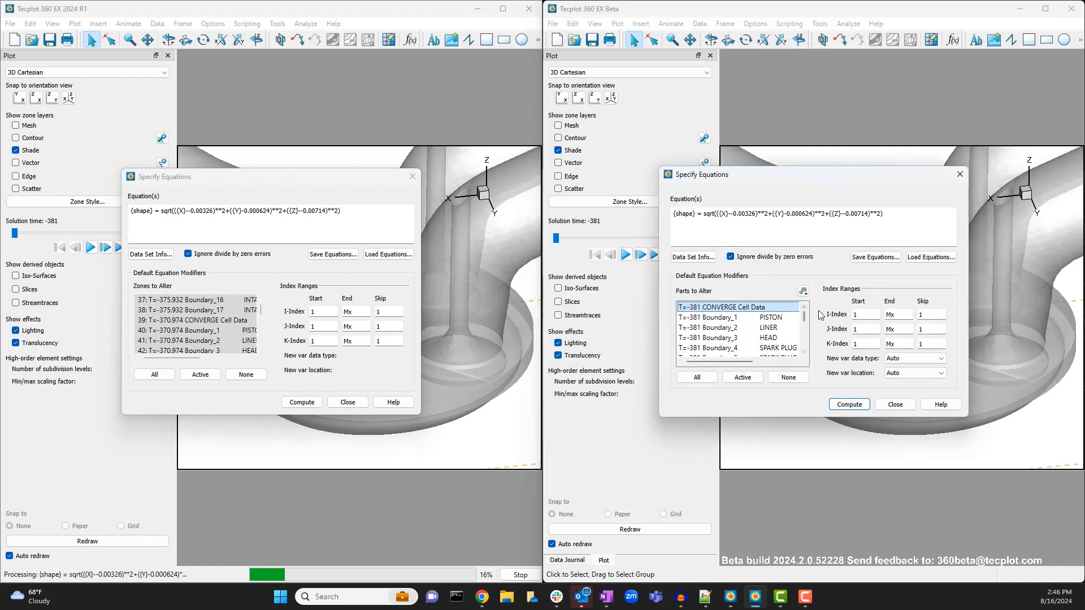
- Compute the shape equation in Beta and acknowledge the successful data alteration
{"action": "left_click", "coordinate": [847, 405]}
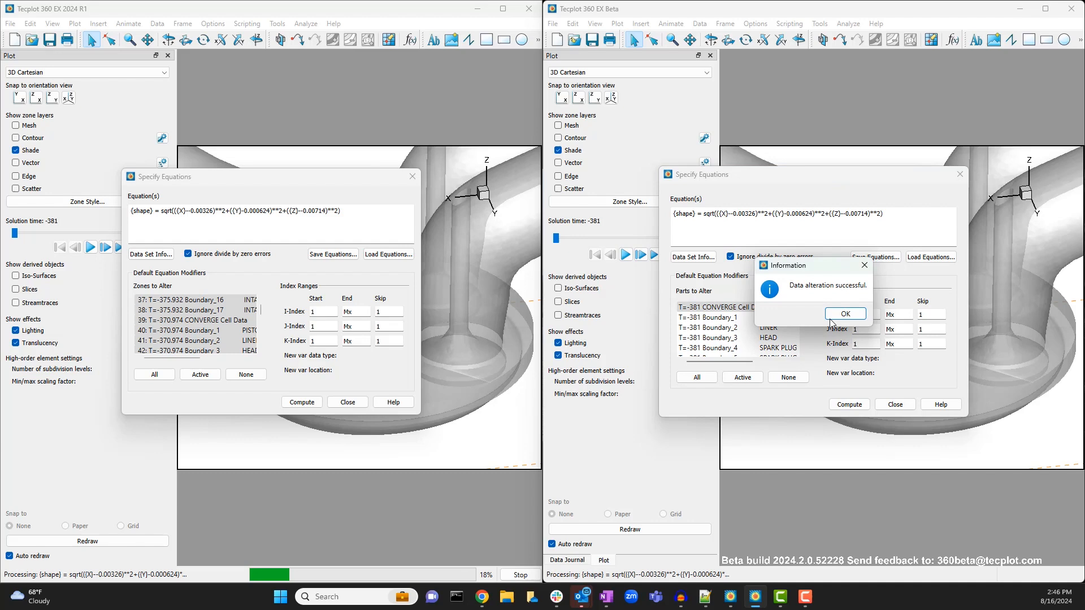
{"action": "left_click", "coordinate": [844, 313]}
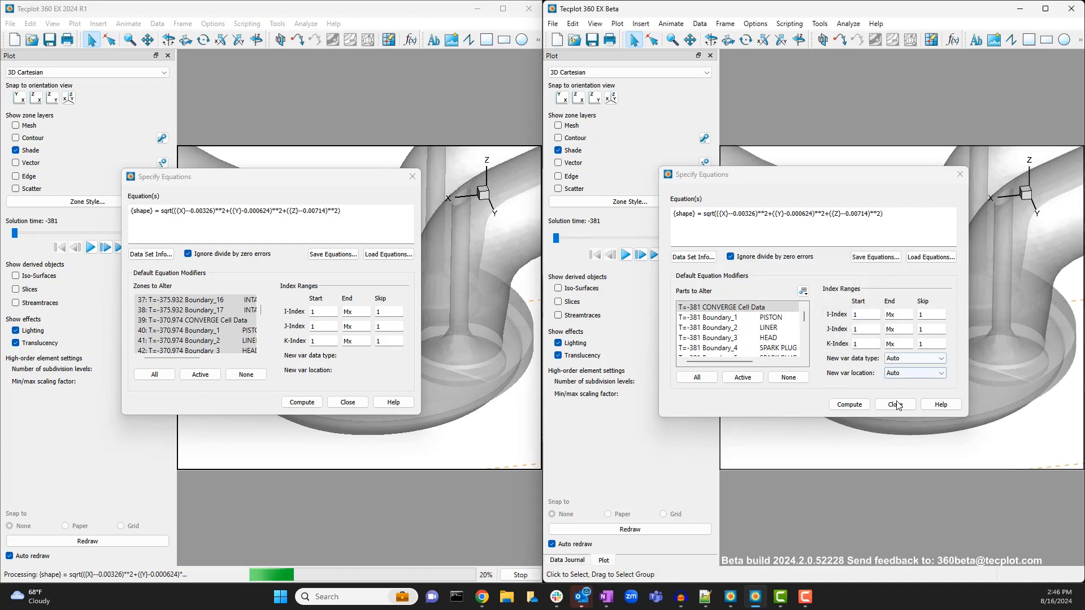
{"action": "left_click", "coordinate": [893, 404]}
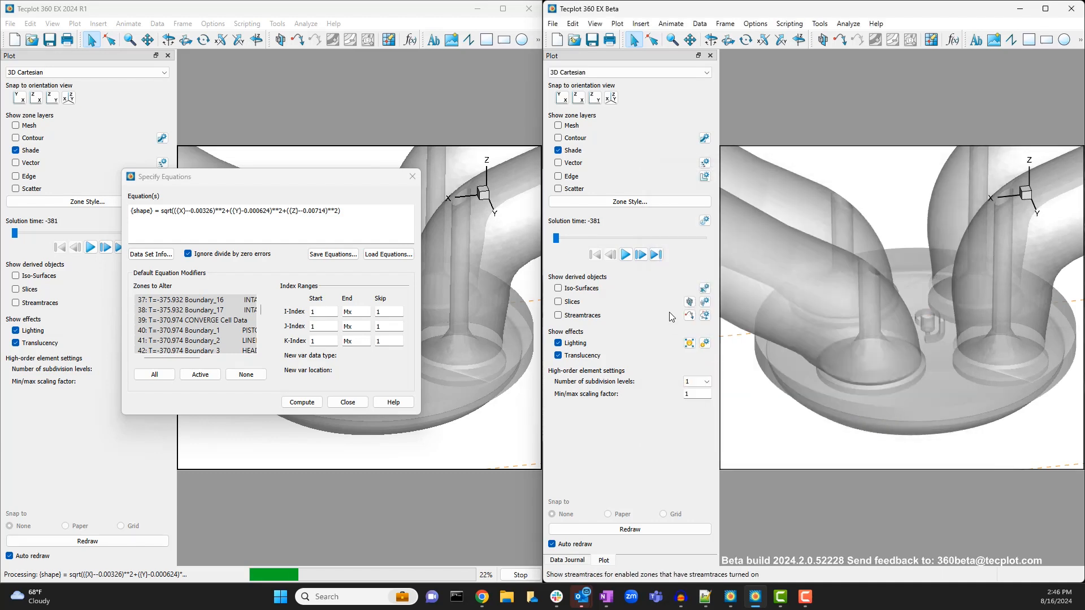
{"action": "mouse_move", "coordinate": [704, 288]}
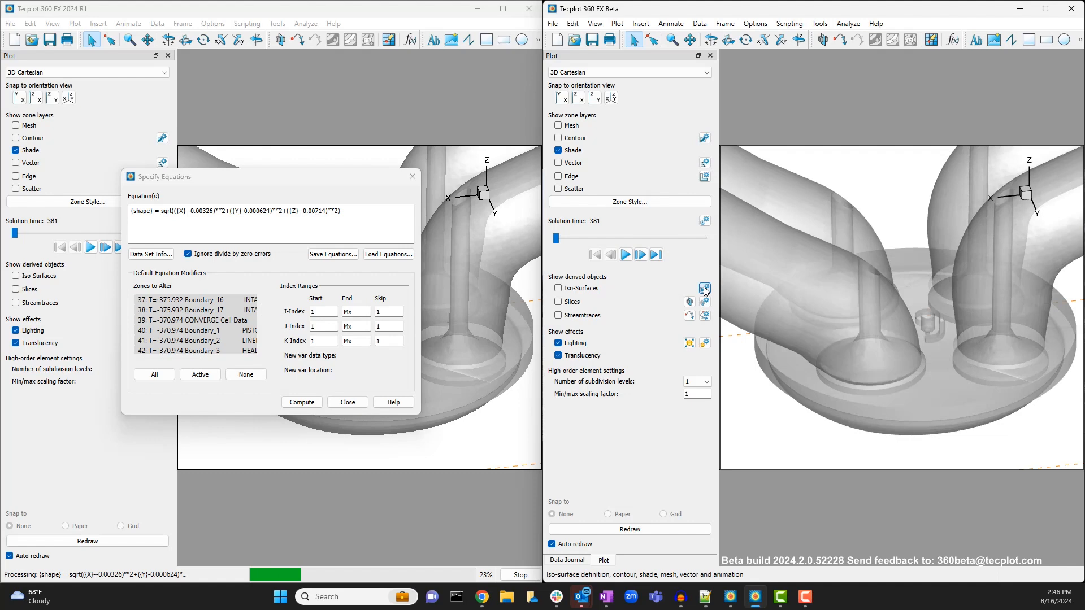
- Define the iso-surface by the shape variable at value 0.005
{"action": "left_click", "coordinate": [705, 288]}
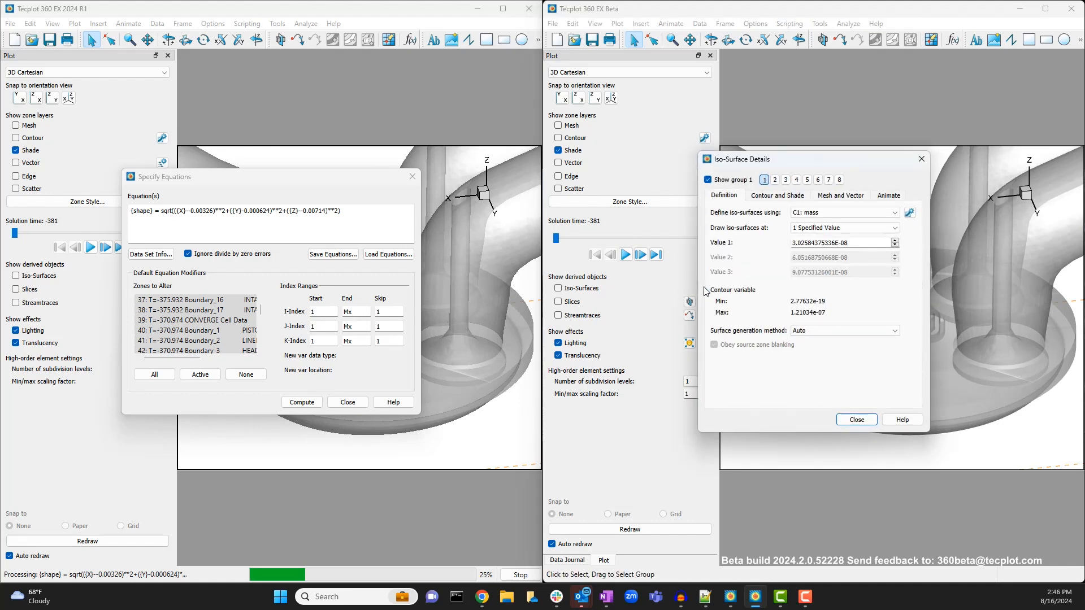
{"action": "left_click", "coordinate": [908, 212]}
{"action": "type", "text": "0.005"}
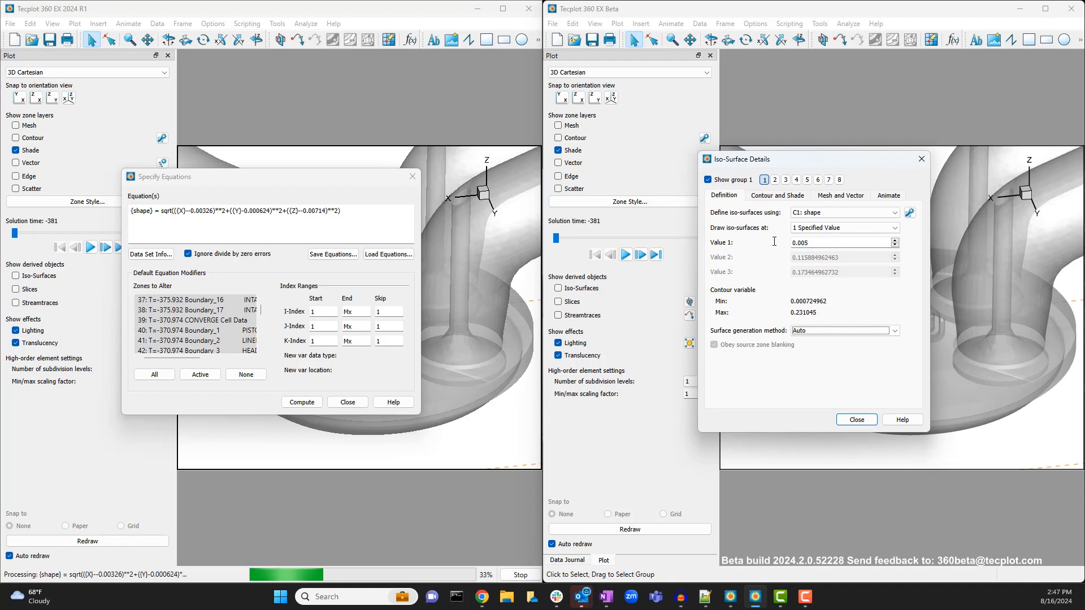
{"action": "left_click", "coordinate": [776, 195]}
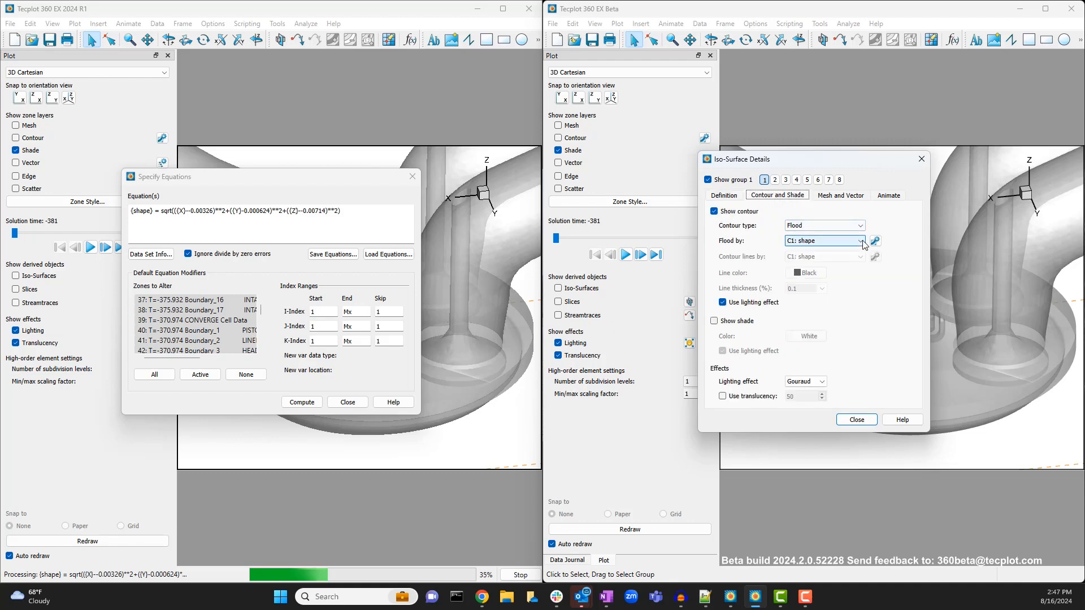
- Colour the iso-surface contours by the temp variable
{"action": "left_click", "coordinate": [875, 242]}
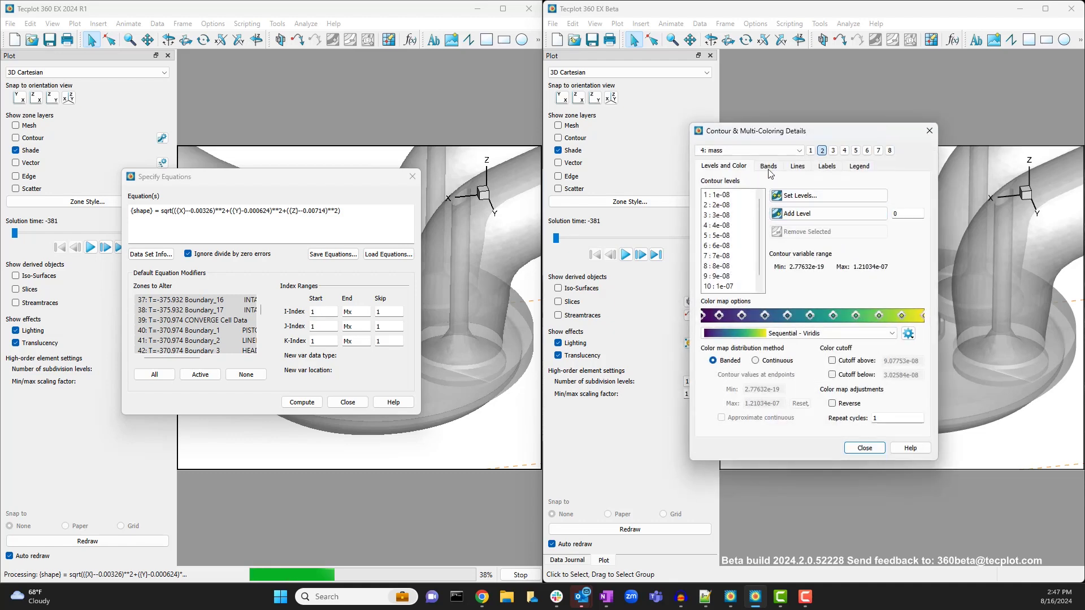
{"action": "left_click", "coordinate": [747, 150]}
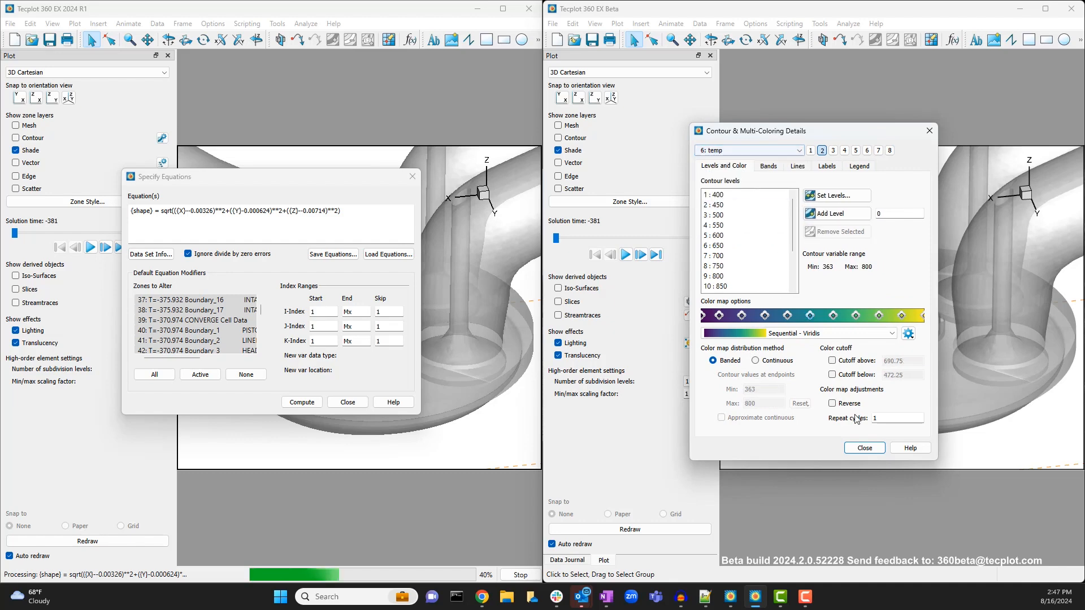
{"action": "left_click", "coordinate": [863, 448]}
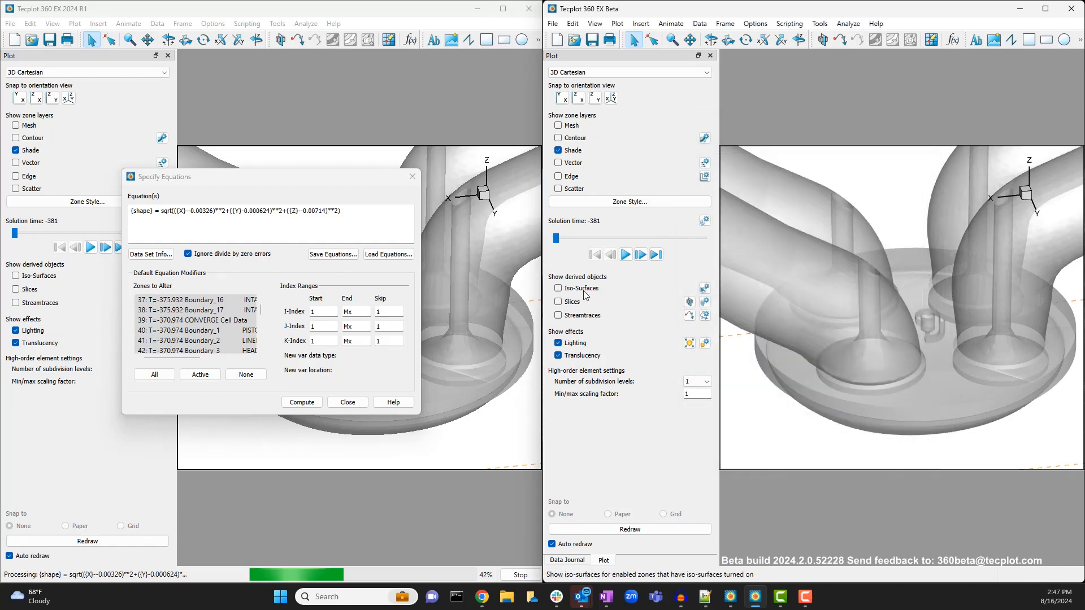
- Turn on iso-surfaces to show the temperature-coloured sphere and play the solution through time
{"action": "left_click", "coordinate": [704, 222]}
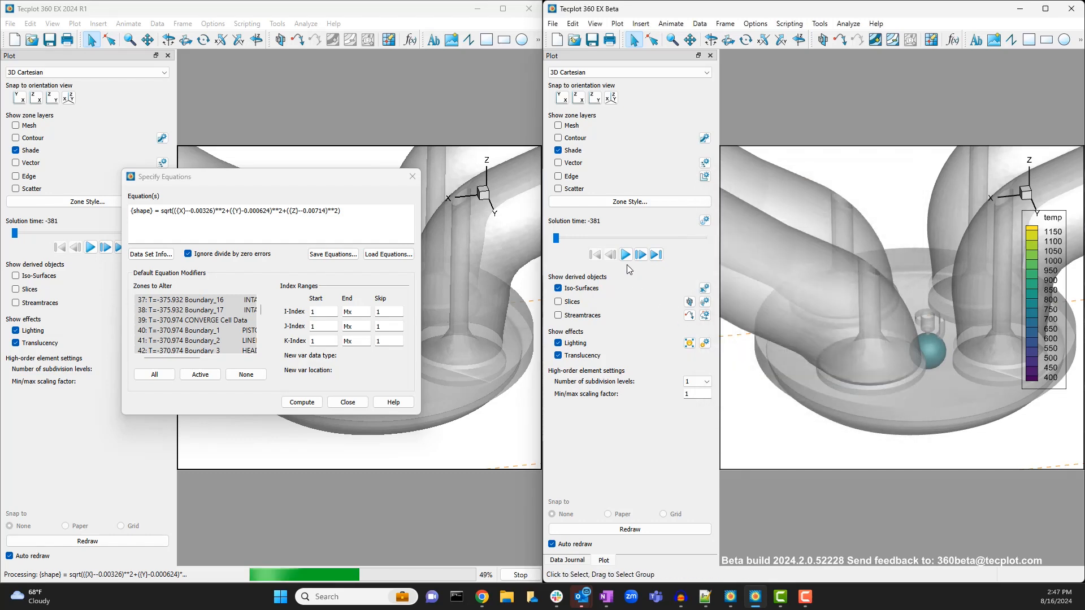
{"action": "left_click", "coordinate": [625, 254]}
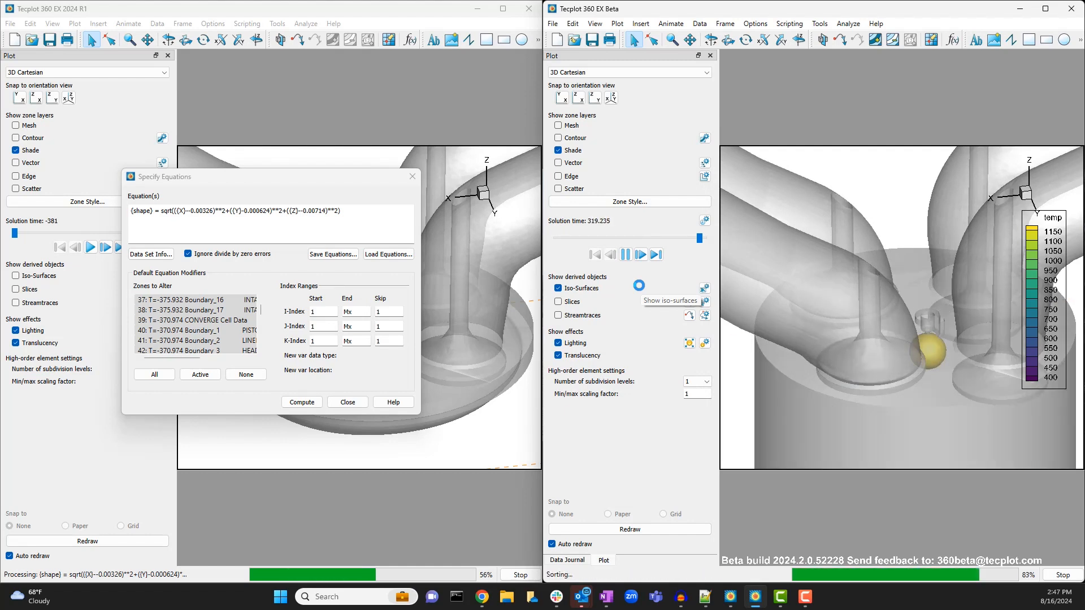
{"action": "left_click", "coordinate": [553, 23]}
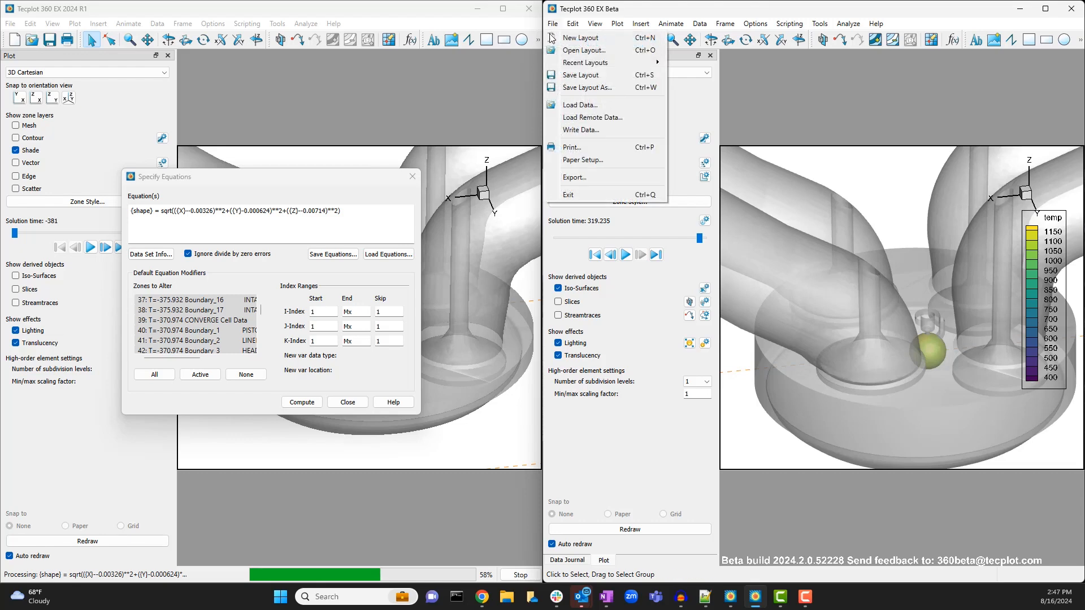
- Save the layout as 360_MB_new.lay and start a new empty layout
{"action": "left_click", "coordinate": [587, 87]}
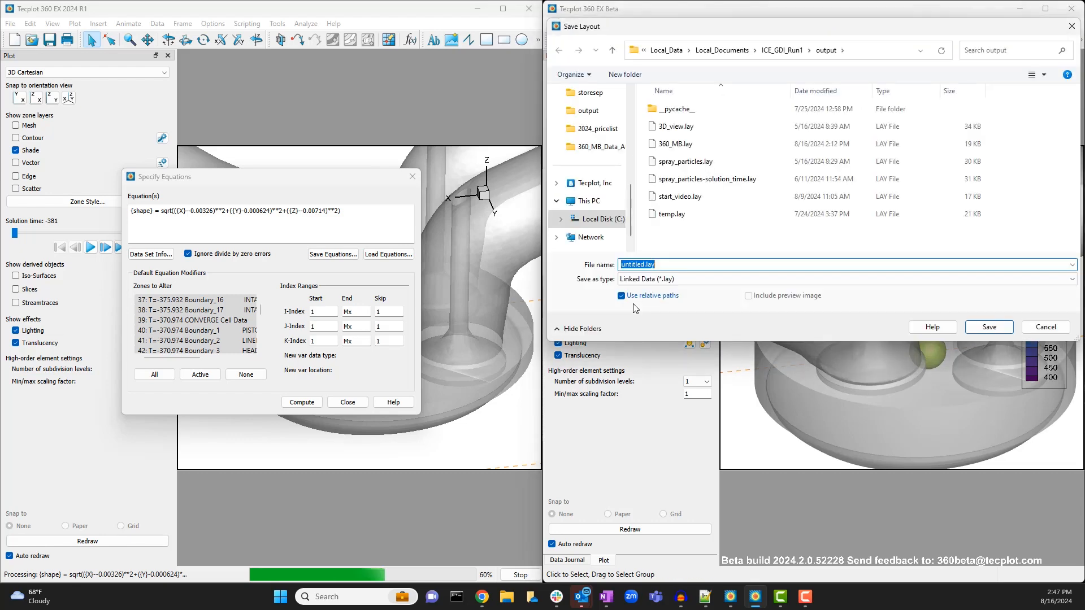
{"action": "type", "text": "360_MB_new"}
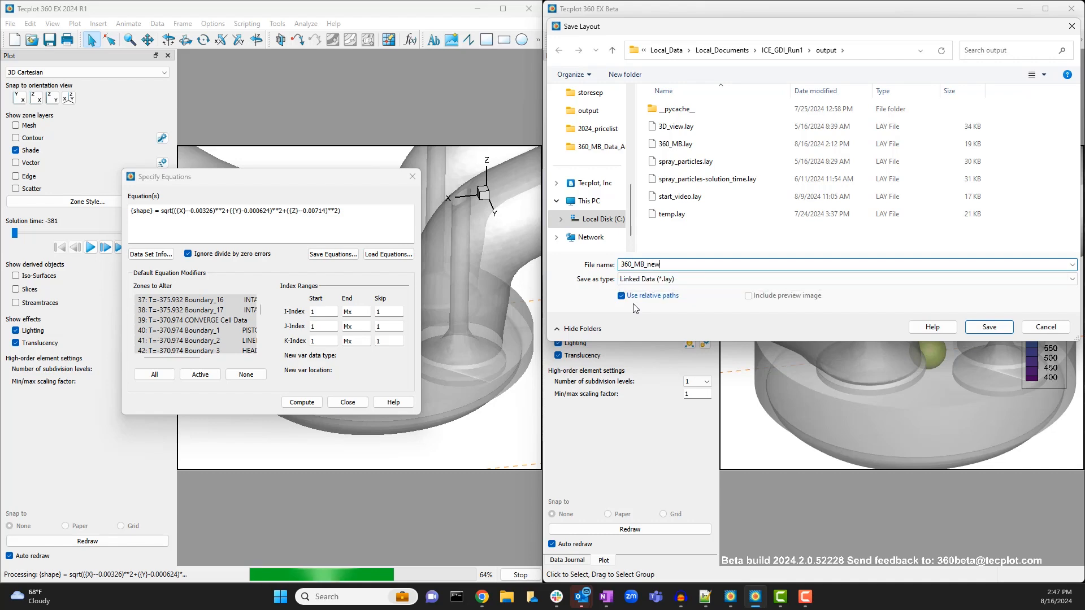
{"action": "left_click", "coordinate": [988, 327]}
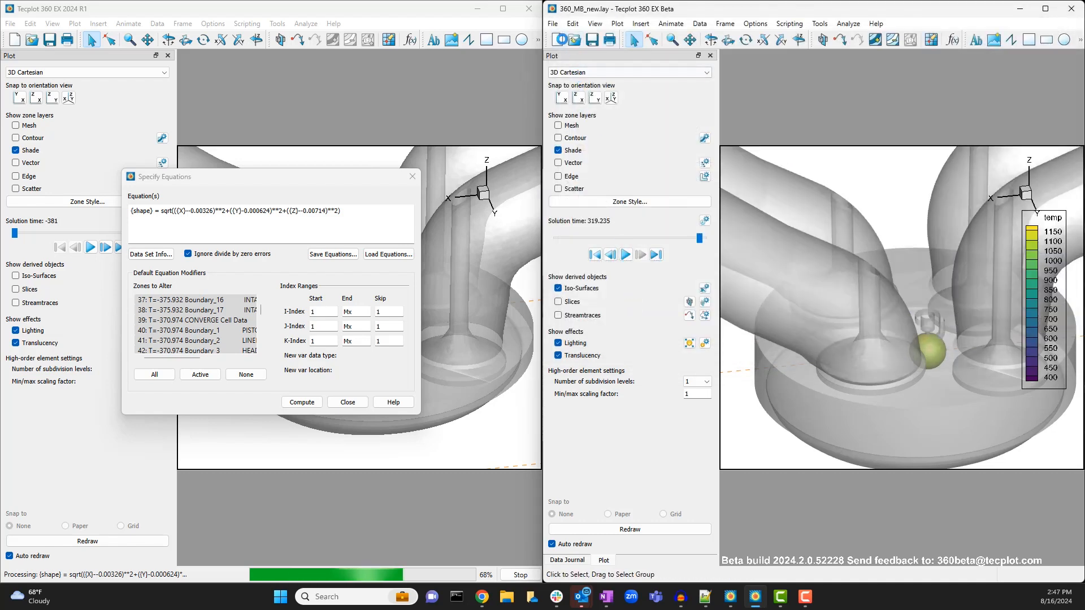
{"action": "left_click", "coordinate": [553, 23]}
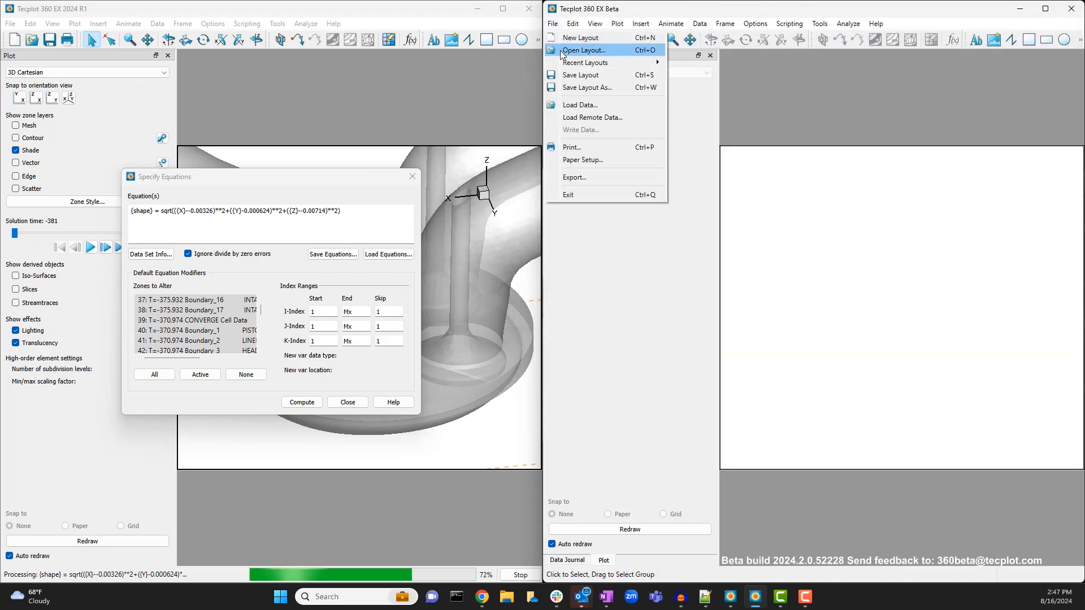
- Load 360_MB_new.lay, restoring the temperature-coloured sphere plot
{"action": "left_click", "coordinate": [580, 104]}
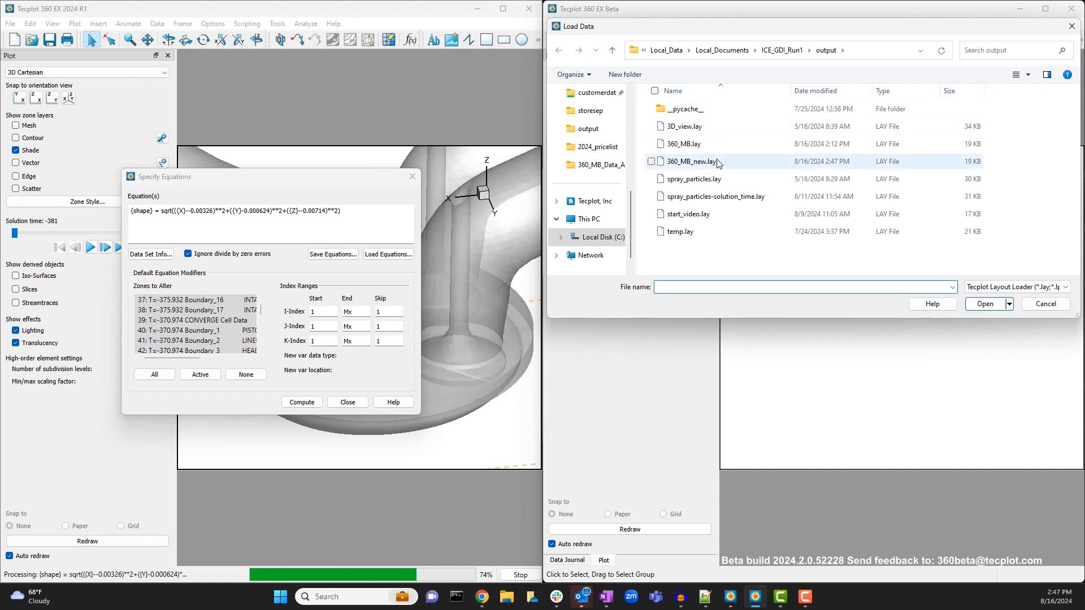
{"action": "left_click", "coordinate": [984, 304]}
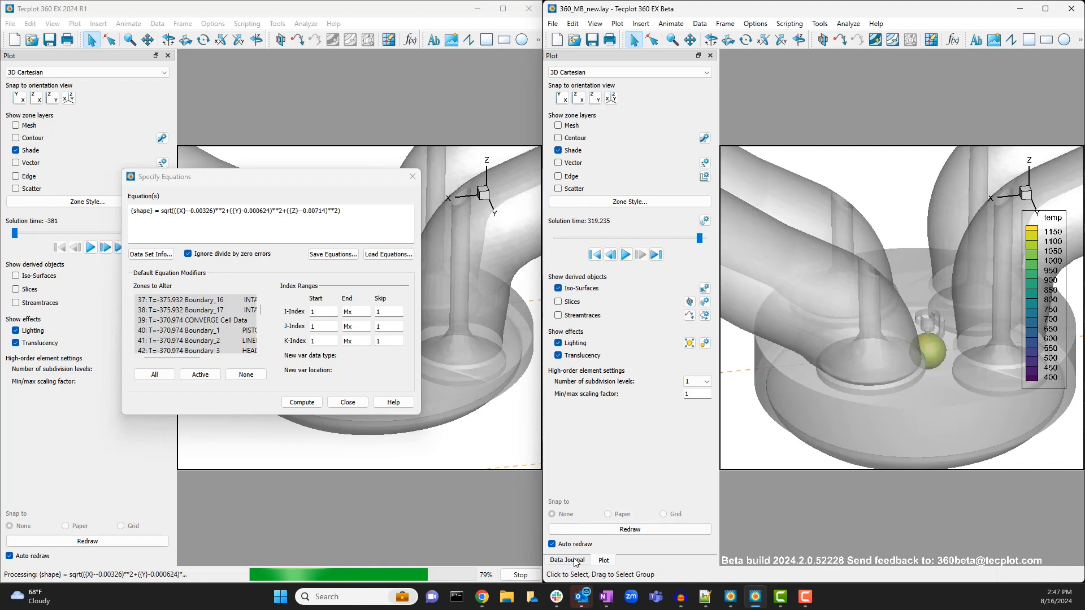
- Re-apply the journaled AlterData equation without the Z term, yielding a temperature-coloured cylinder
{"action": "left_click", "coordinate": [567, 561]}
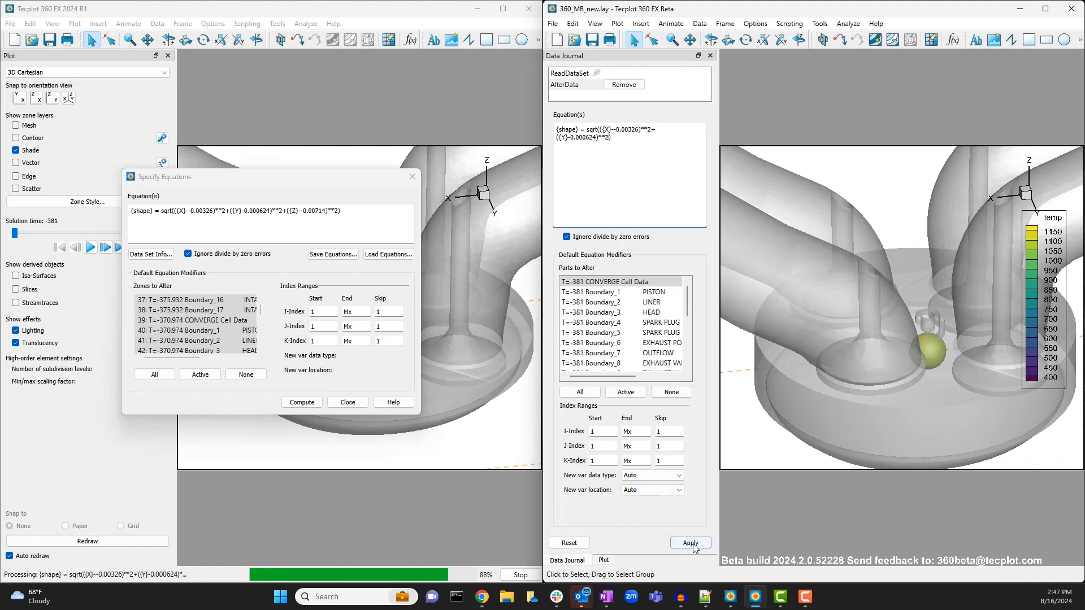
{"action": "left_click", "coordinate": [689, 542]}
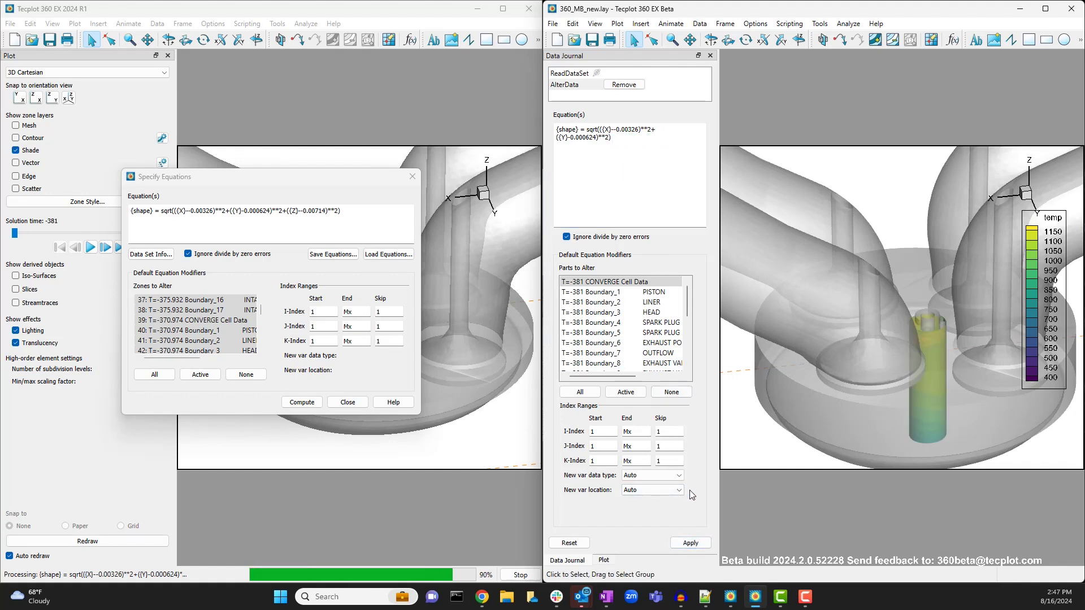
{"action": "left_click", "coordinate": [301, 403]}
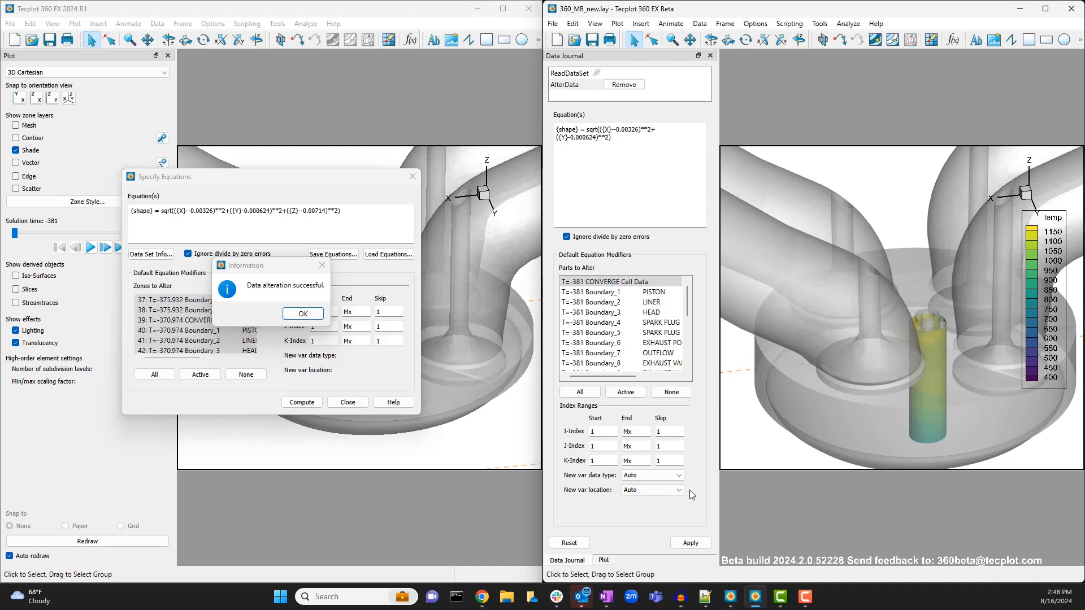